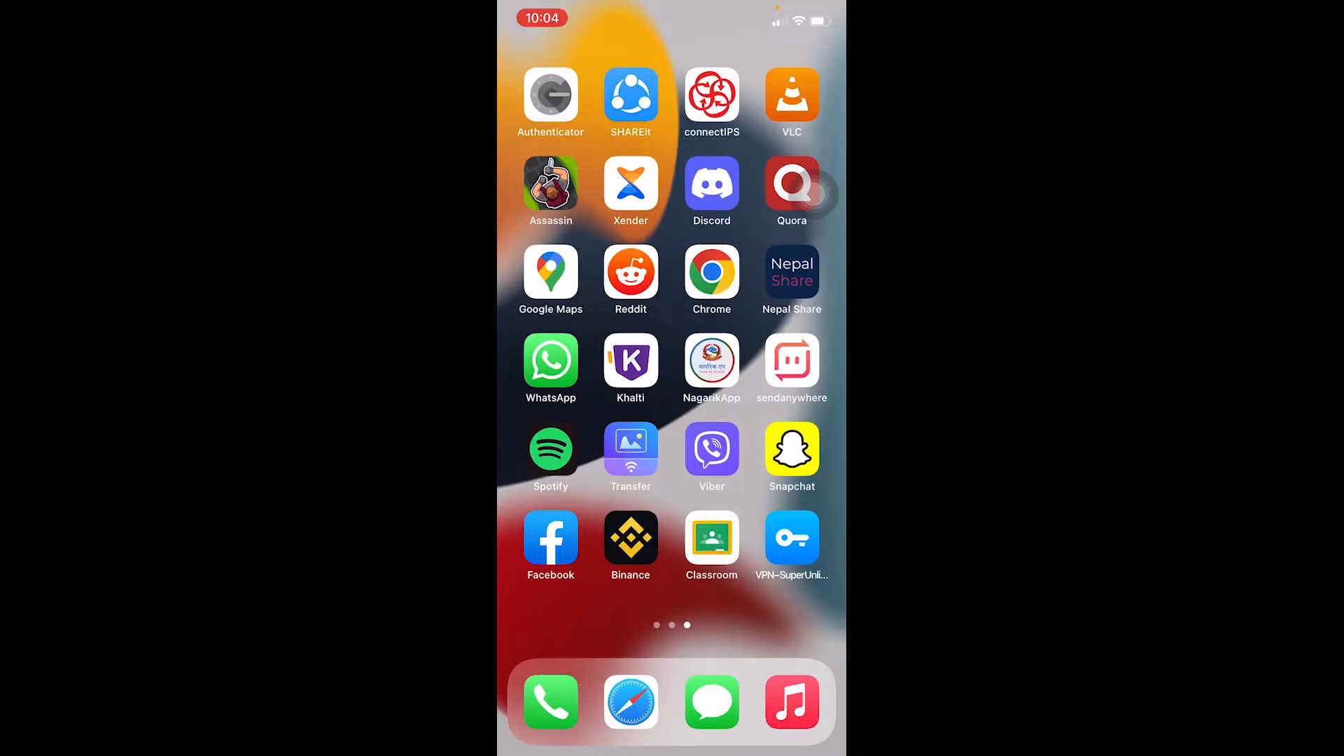
Return the Home Screen to its first page of apps, where App Store appears
click(630, 541)
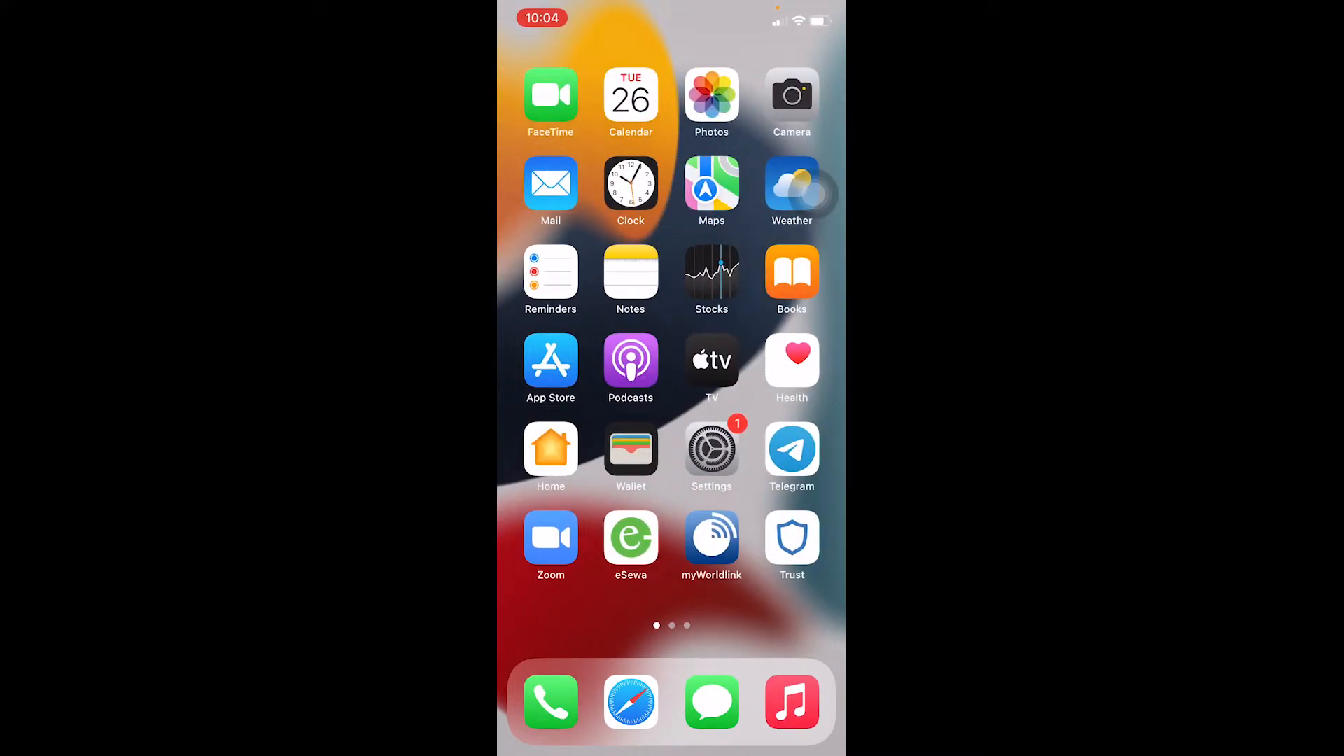
Launch the App Store from the Home Screen, landing on Today
click(551, 360)
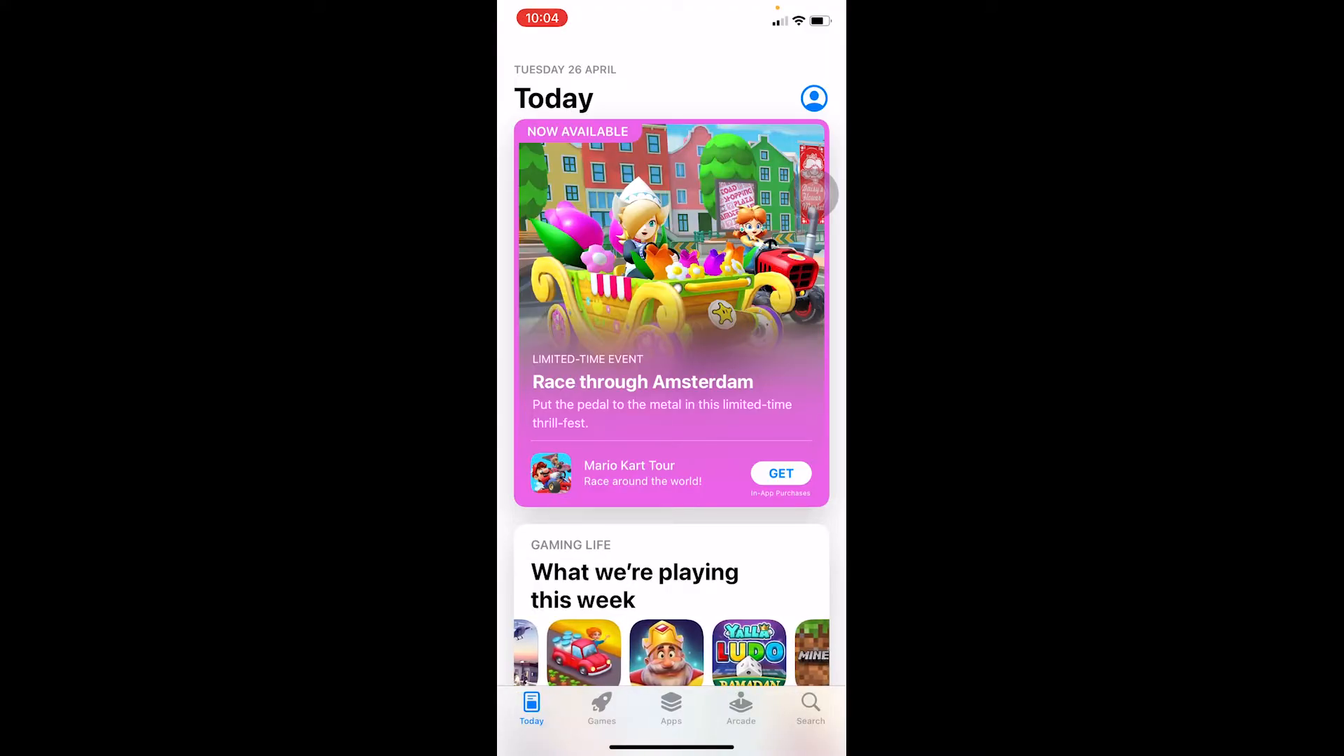
Close the App Store and go back to the Home Screen's first page
scroll(left, 3)
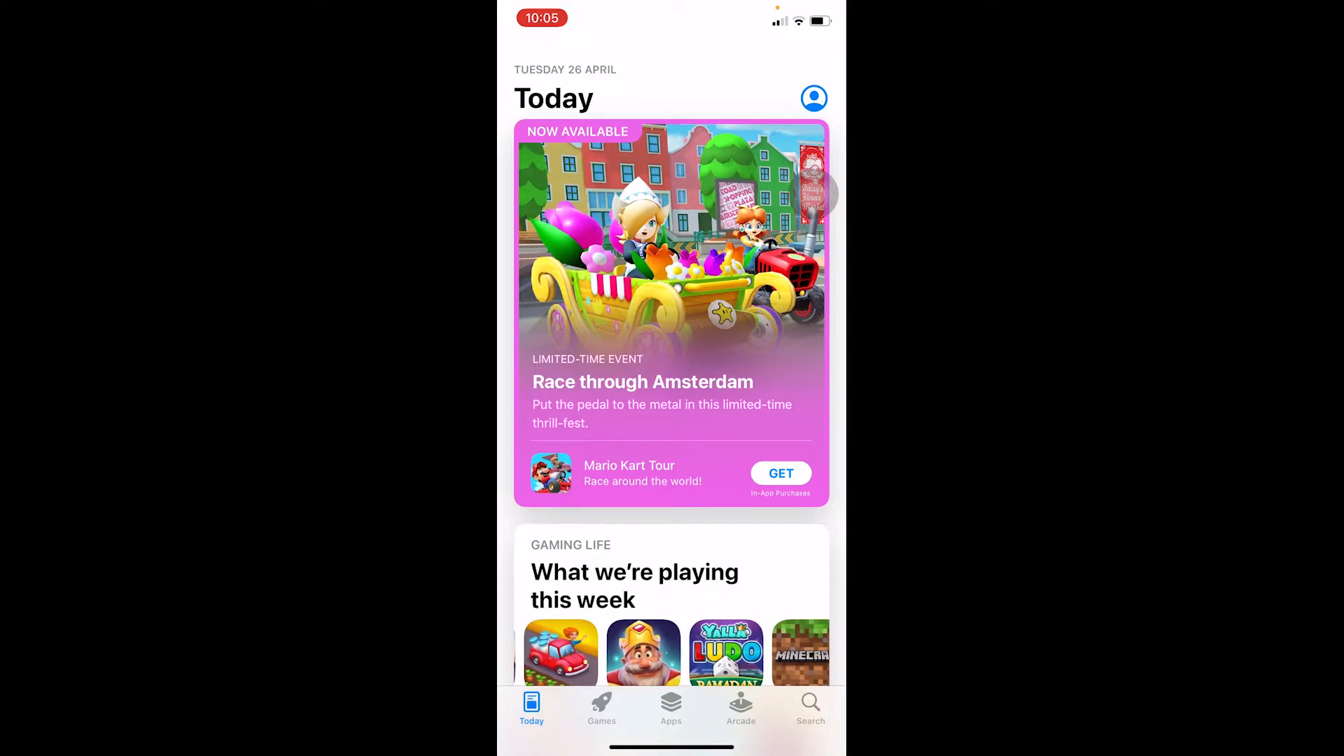
click(810, 709)
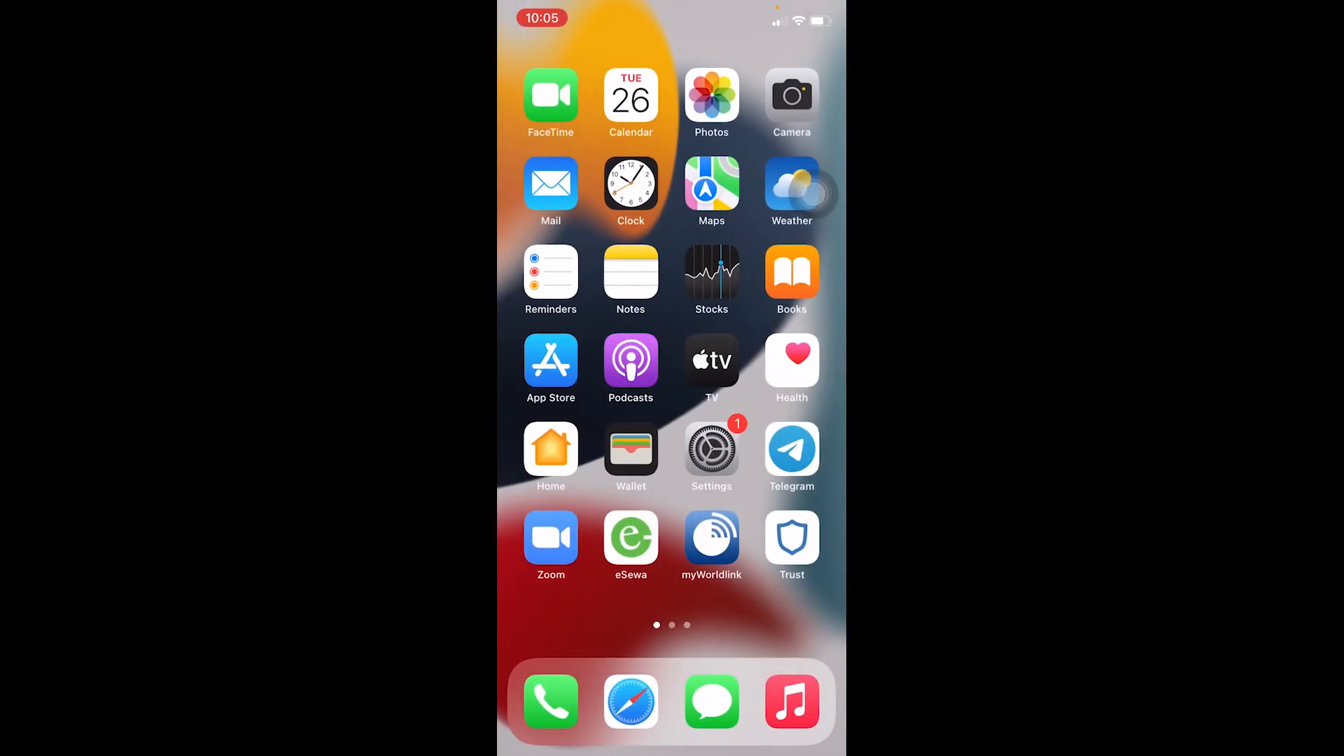
Launch Binance from the third Home Screen page and go to Login or Register
scroll(left, 3)
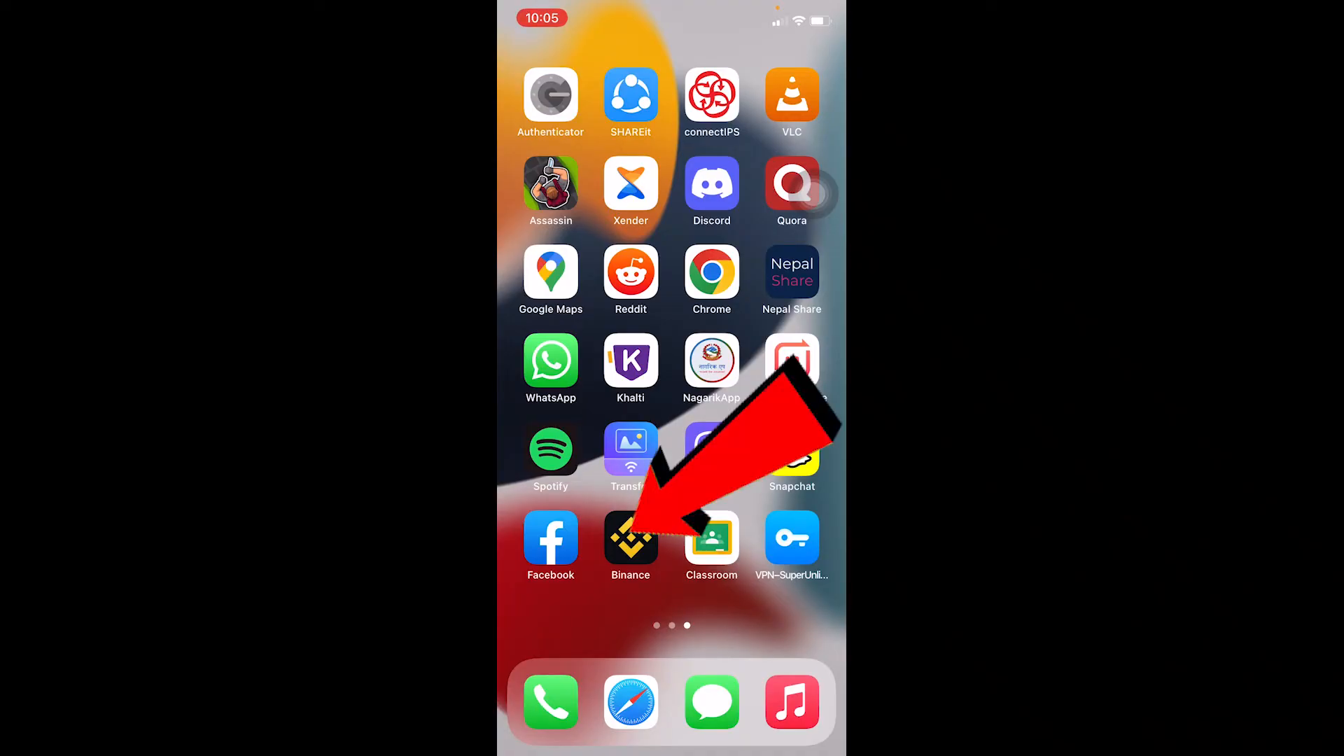
click(630, 540)
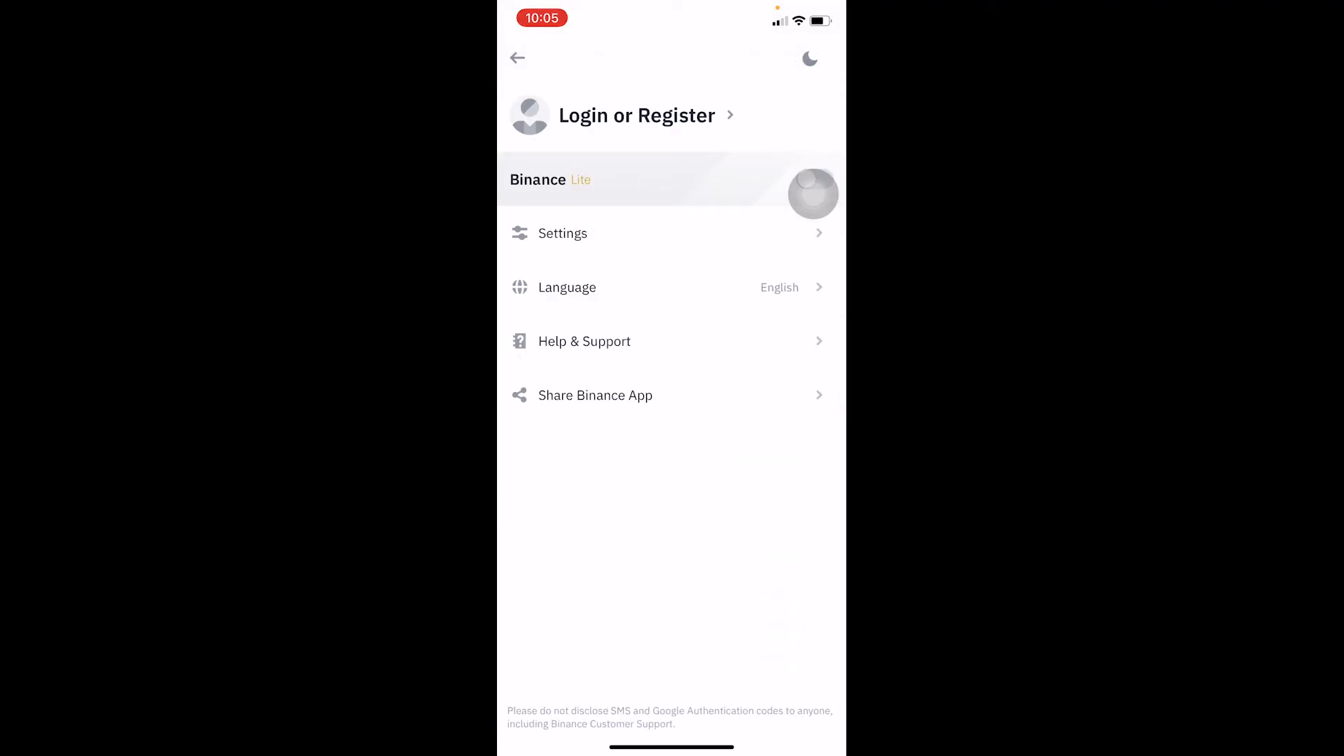
click(637, 115)
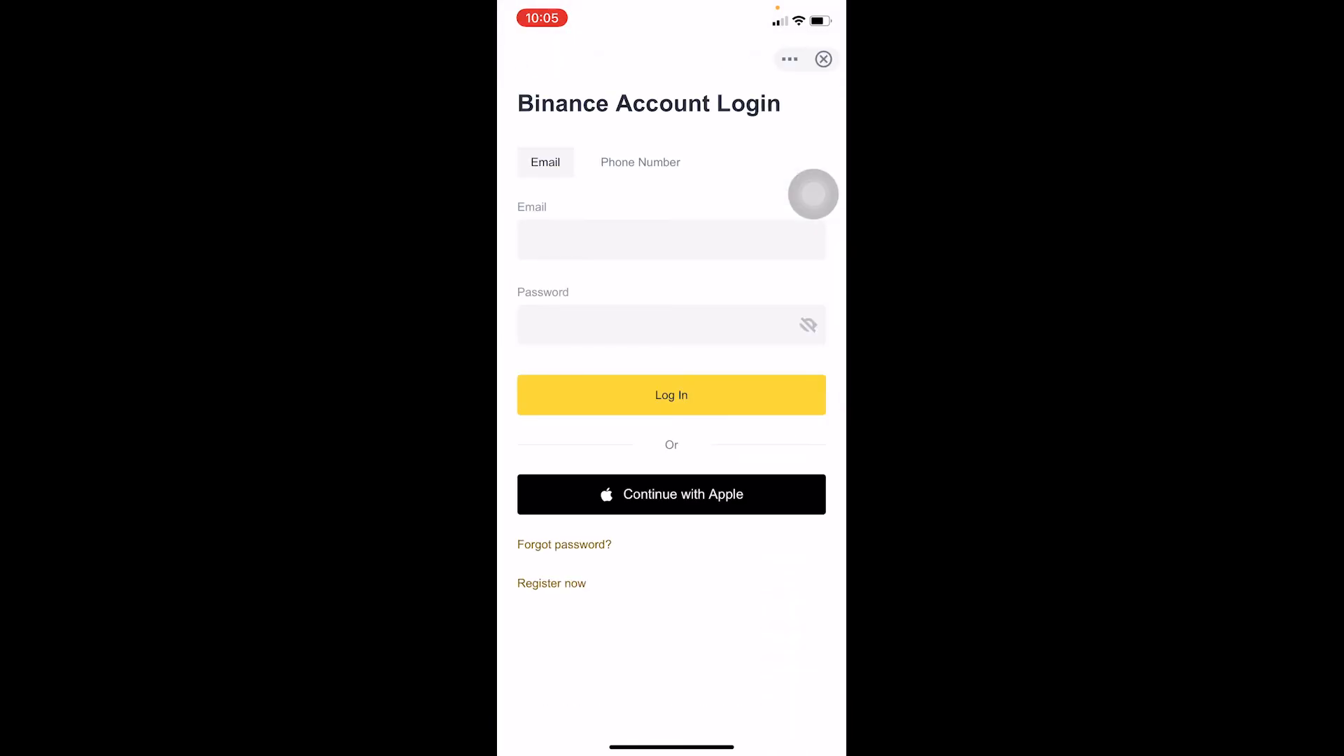